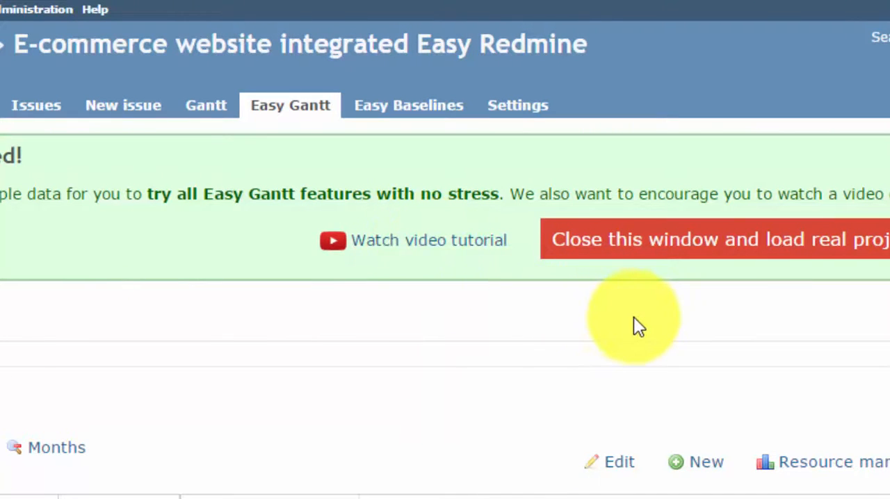
# Dismiss the filter field list and switch the Gantt timeline to a monthly scale.
pyautogui.hscroll(3)
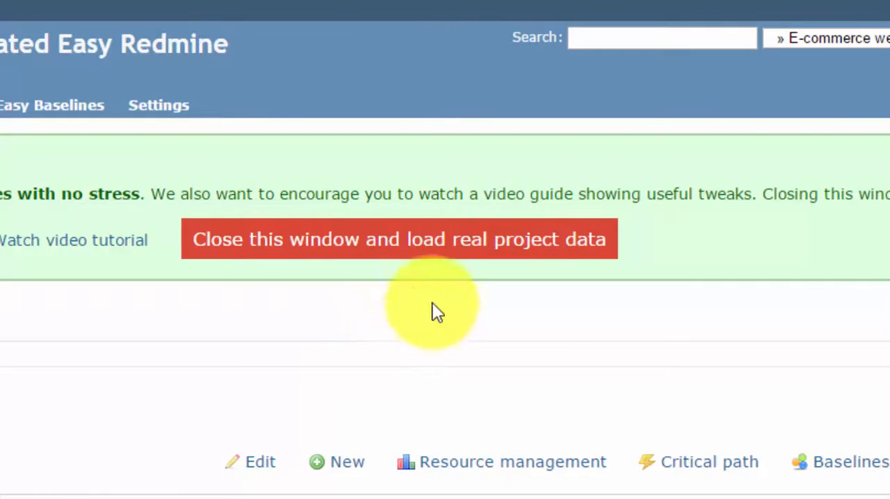
pyautogui.moveTo(484, 251)
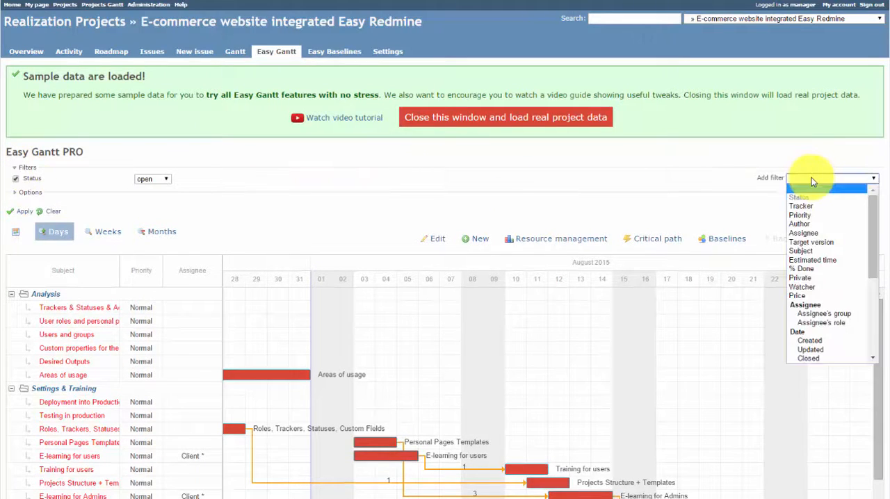
pyautogui.click(31, 192)
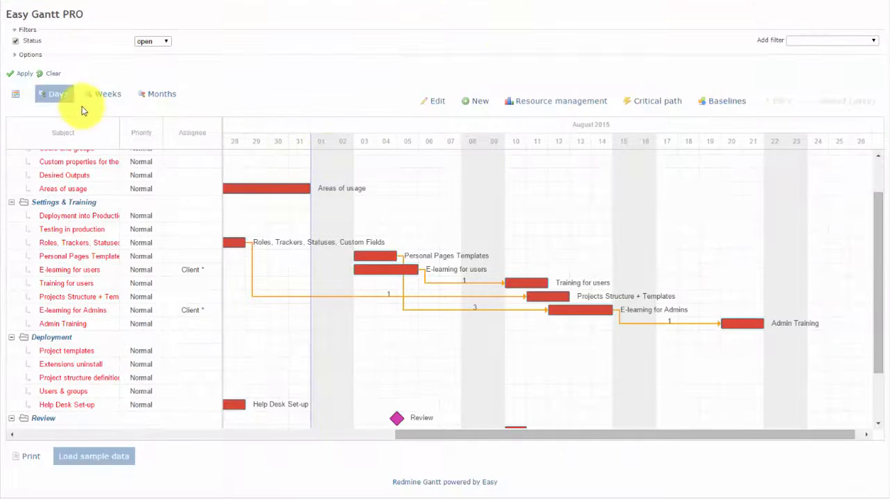
pyautogui.click(105, 95)
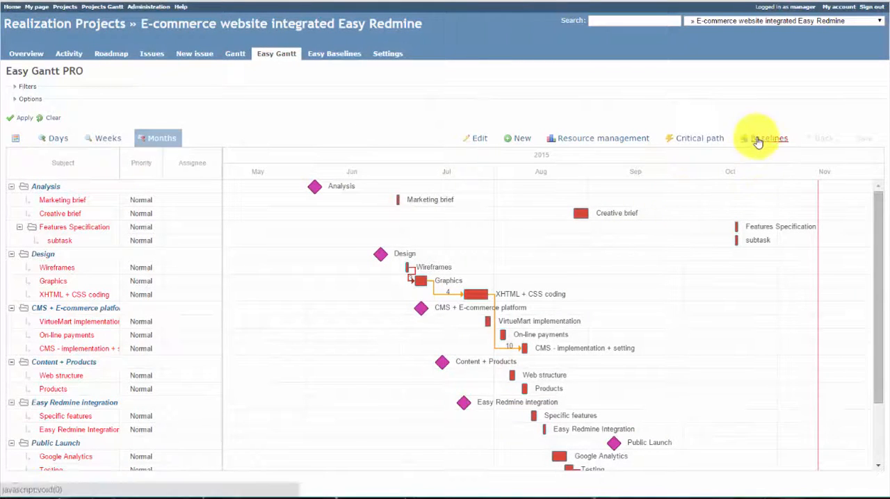
# Create and submit a new baseline (name ending in 5) for the e-commerce project.
pyautogui.click(765, 137)
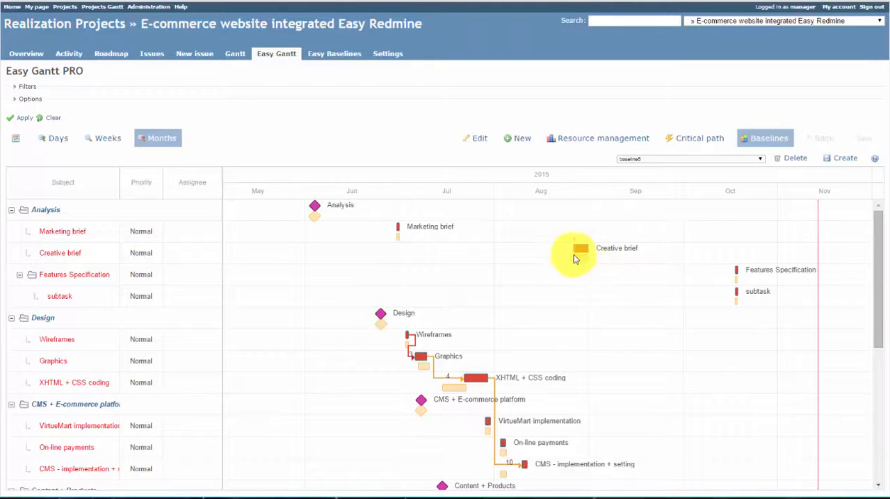
pyautogui.moveTo(466, 383)
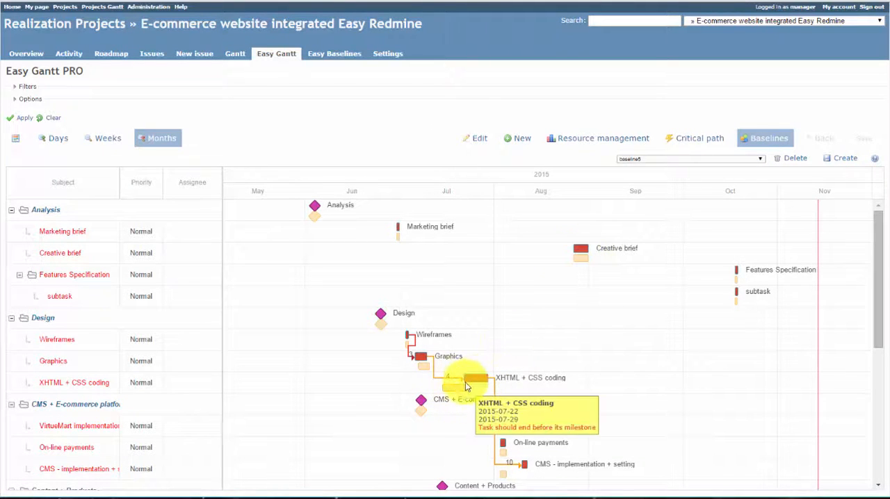
pyautogui.moveTo(682, 253)
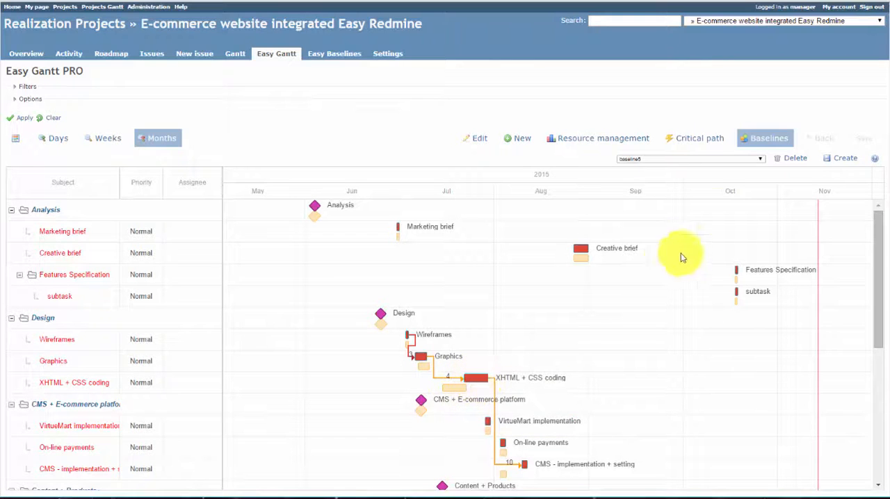
pyautogui.moveTo(821, 181)
pyautogui.write('b')
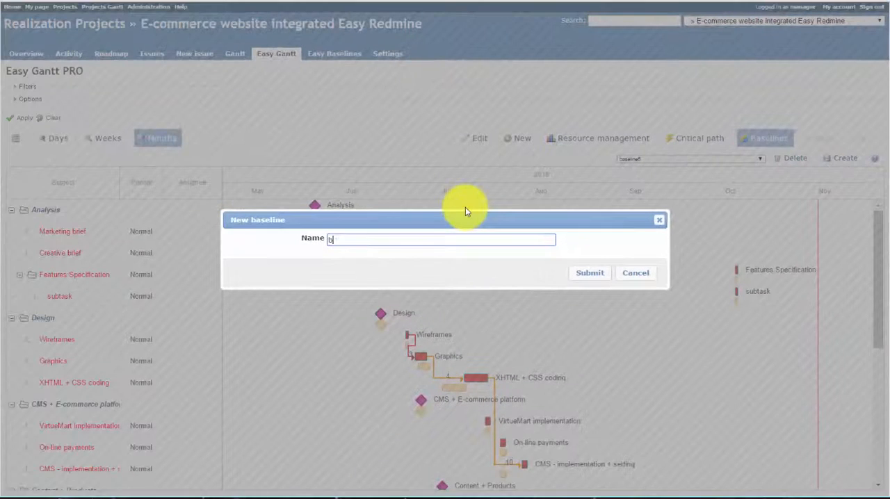
pyautogui.write('5')
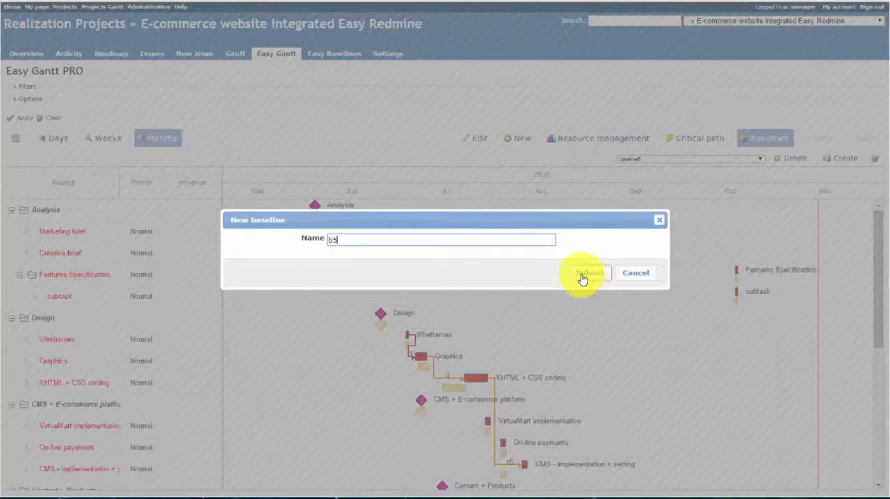
pyautogui.click(588, 272)
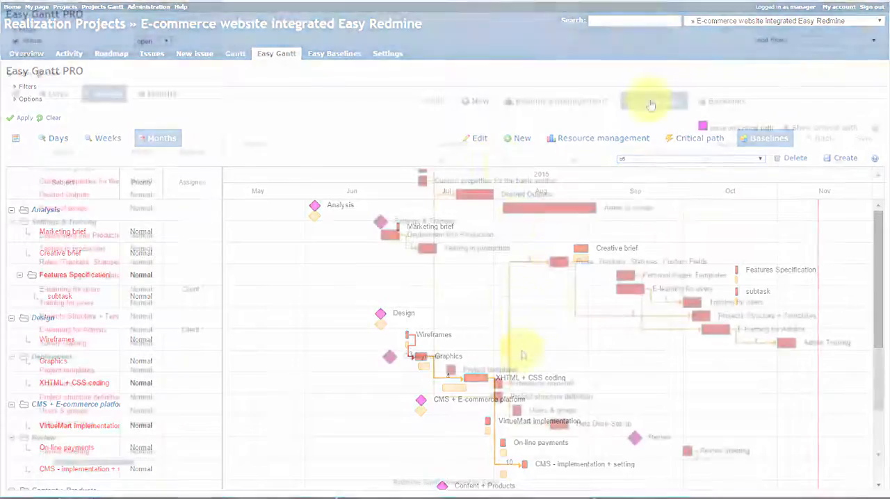
# Turn on critical path analysis and toggle the critical path display on the chart.
pyautogui.click(698, 137)
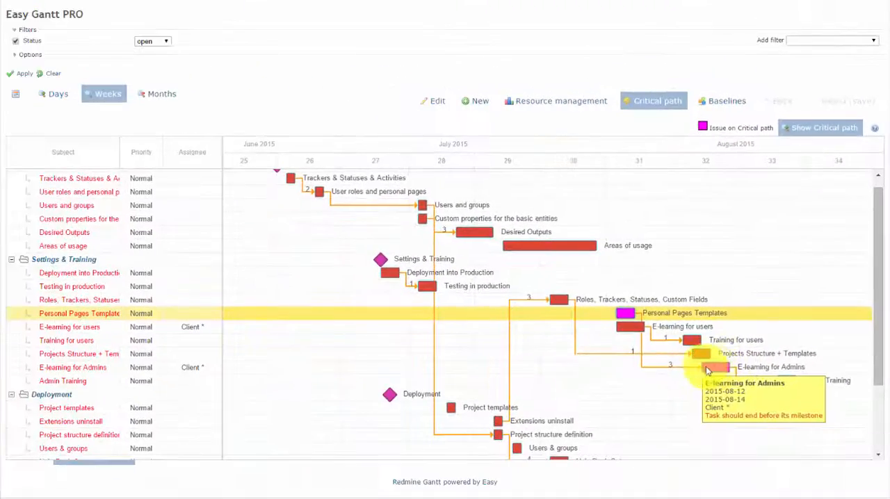
pyautogui.moveTo(786, 384)
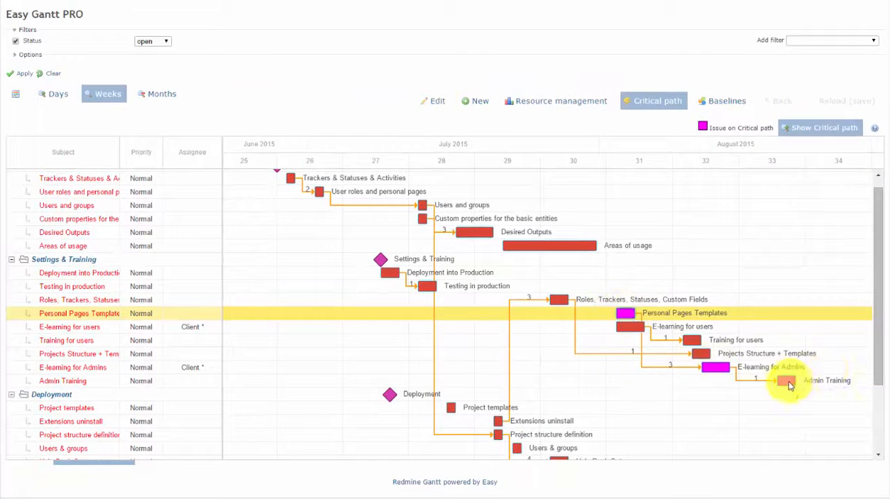
pyautogui.moveTo(651, 170)
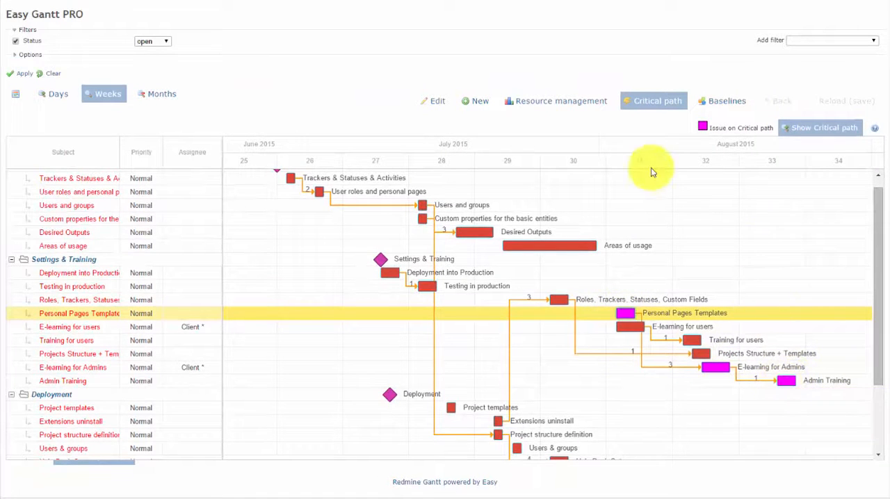
pyautogui.moveTo(633, 170)
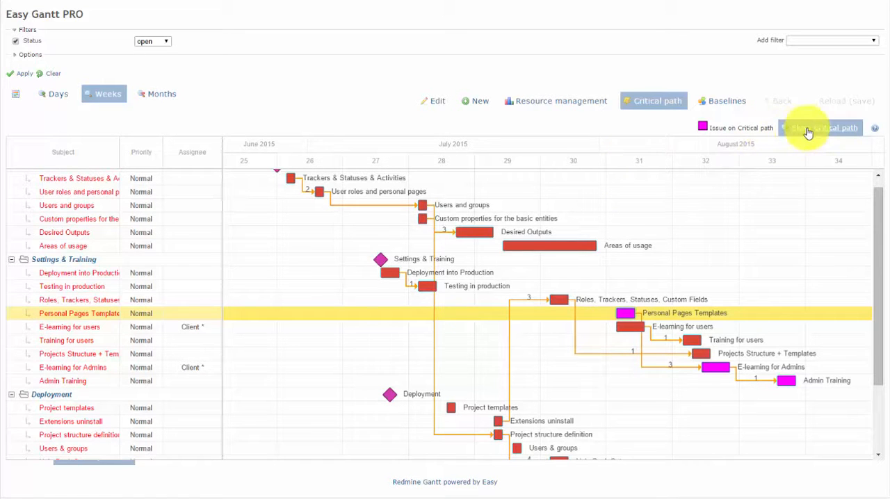
pyautogui.click(652, 100)
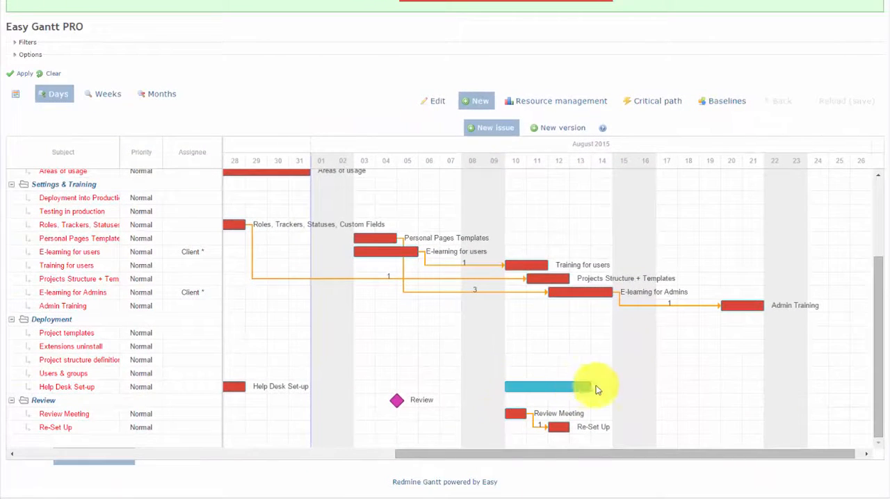
# Create a new issue named 'taskexample' from the drawn bar (2015-08-10 to 2015-08-16).
pyautogui.click(491, 128)
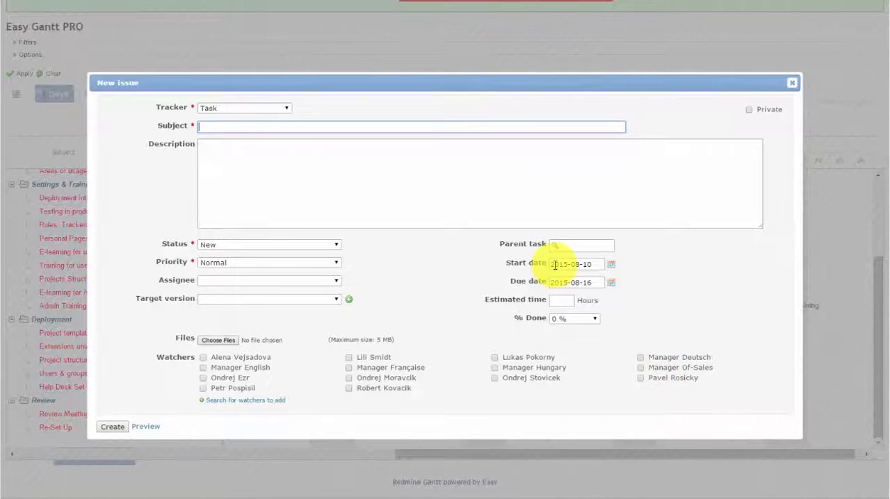
pyautogui.write('taskexample')
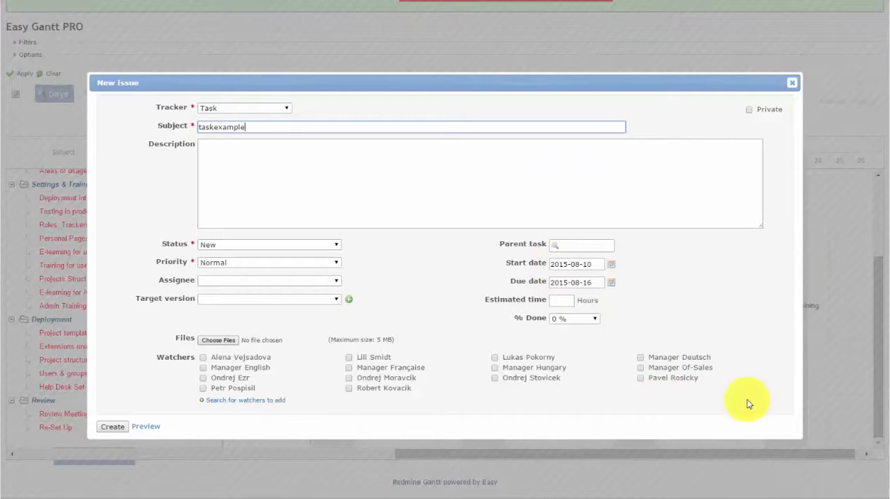
pyautogui.click(112, 425)
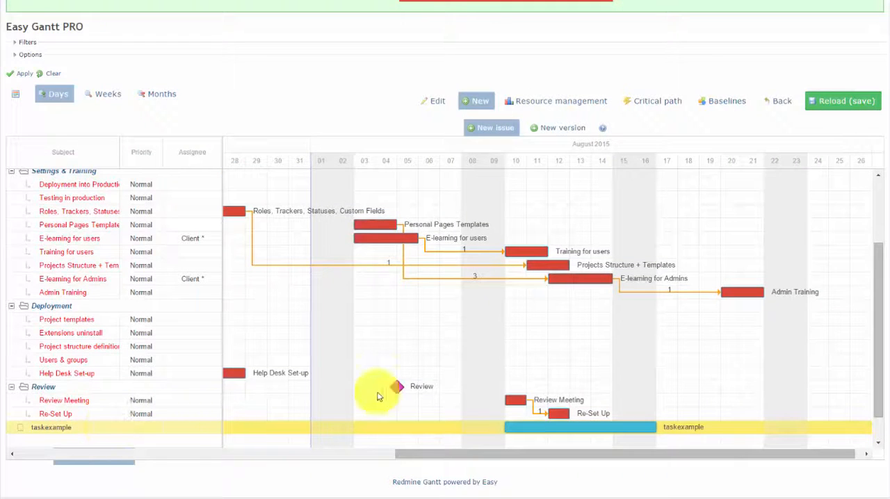
pyautogui.moveTo(612, 434)
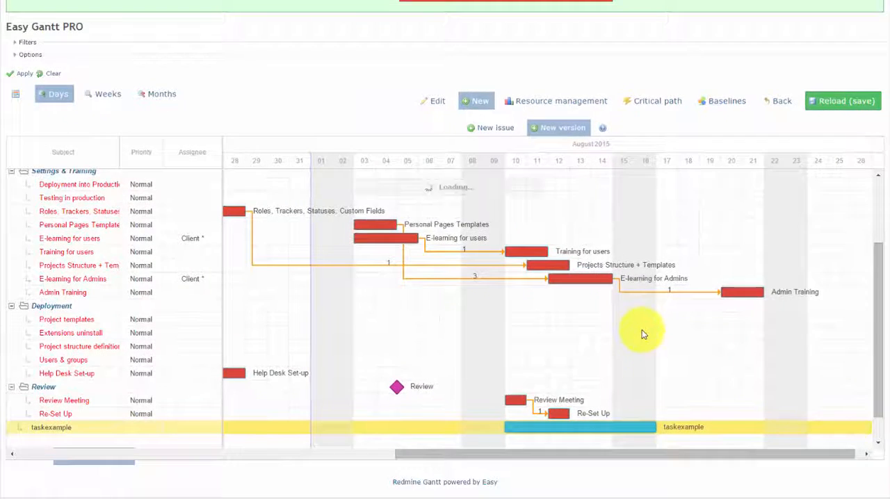
# Create a new version 'milestone4' dated 2015-08-16 as a chart milestone.
pyautogui.click(559, 128)
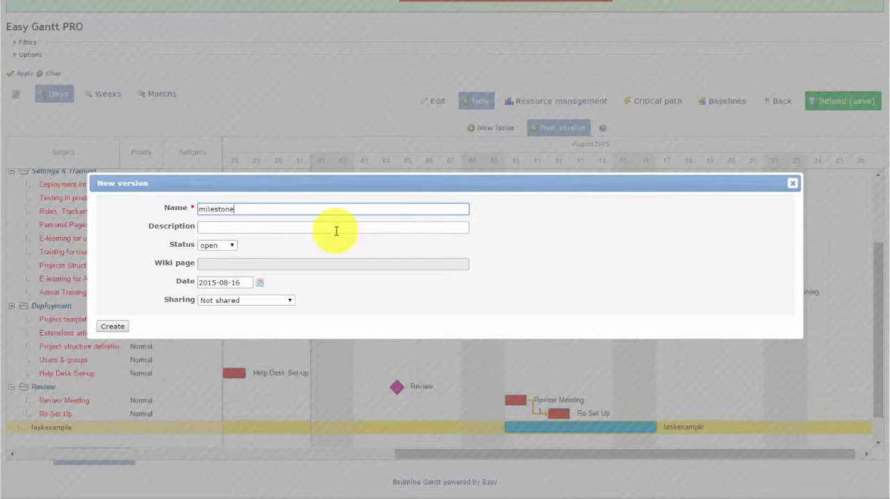
pyautogui.write('4')
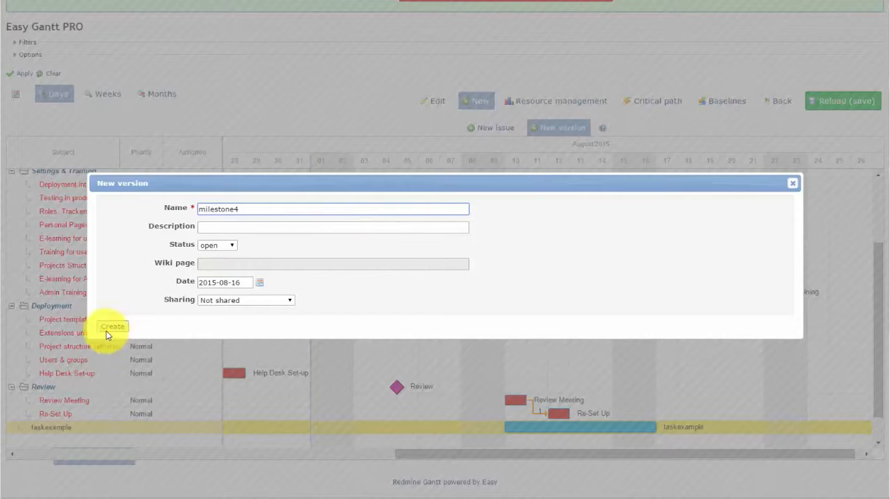
pyautogui.click(111, 327)
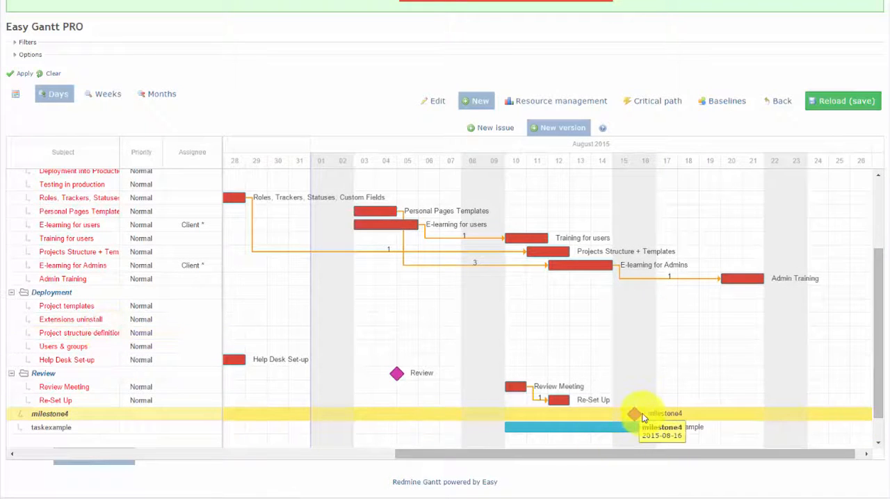
pyautogui.moveTo(640, 414)
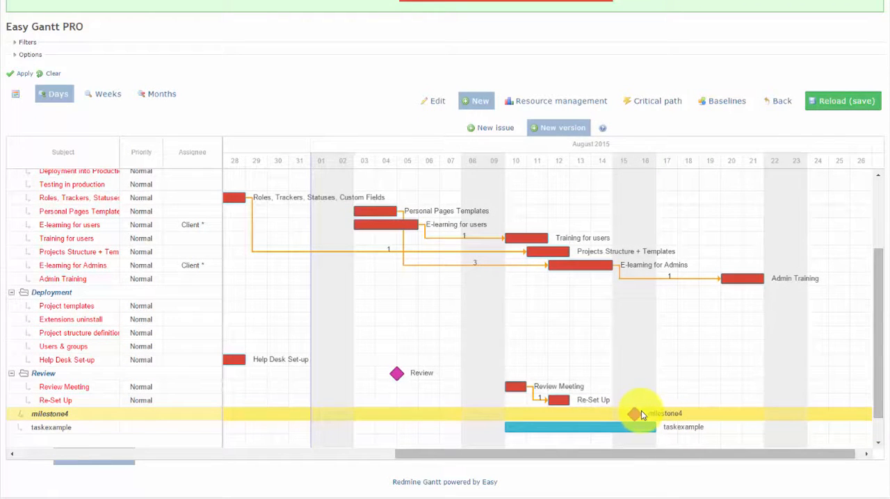
# Switch to the Projects Gantt overview and expand a project to show its tasks.
pyautogui.click(107, 93)
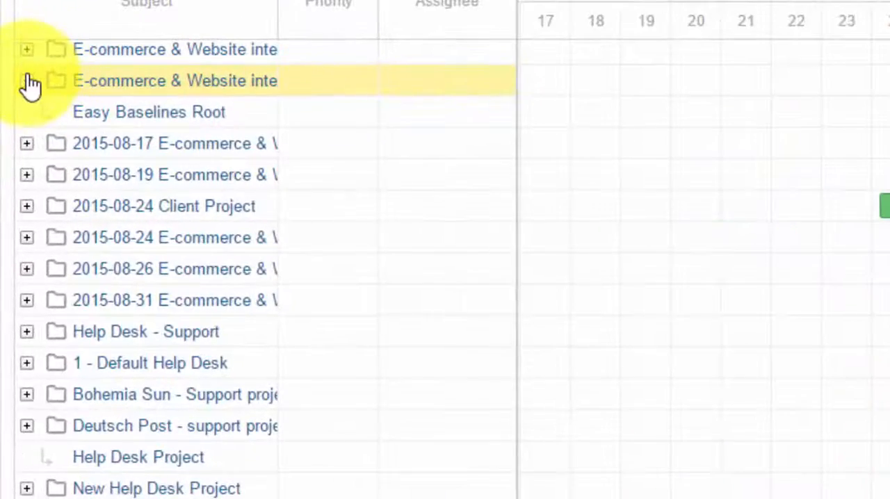
pyautogui.click(27, 81)
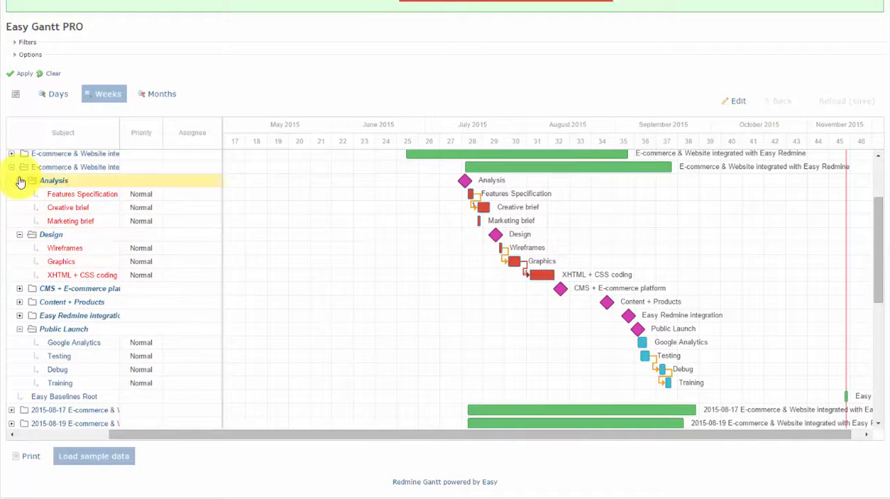
pyautogui.click(20, 181)
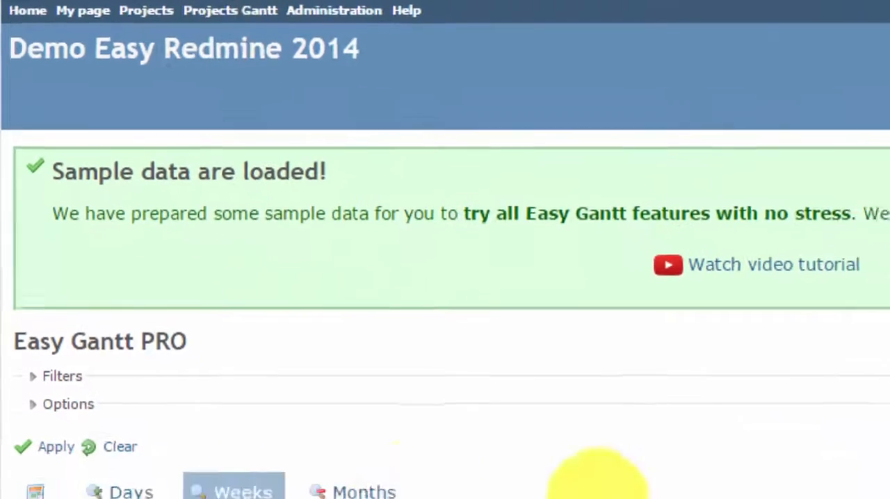
# Expand an E-commerce & Website project to show its phases, tasks and milestones.
pyautogui.scroll(-3)
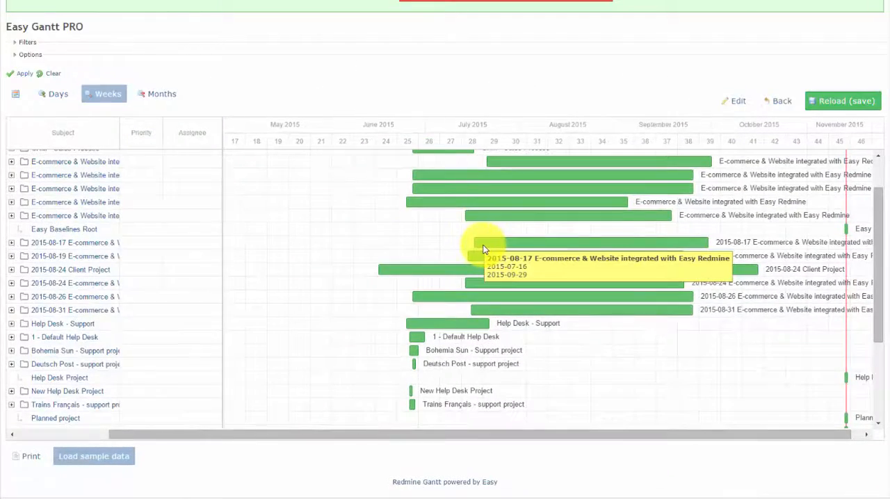
pyautogui.click(12, 216)
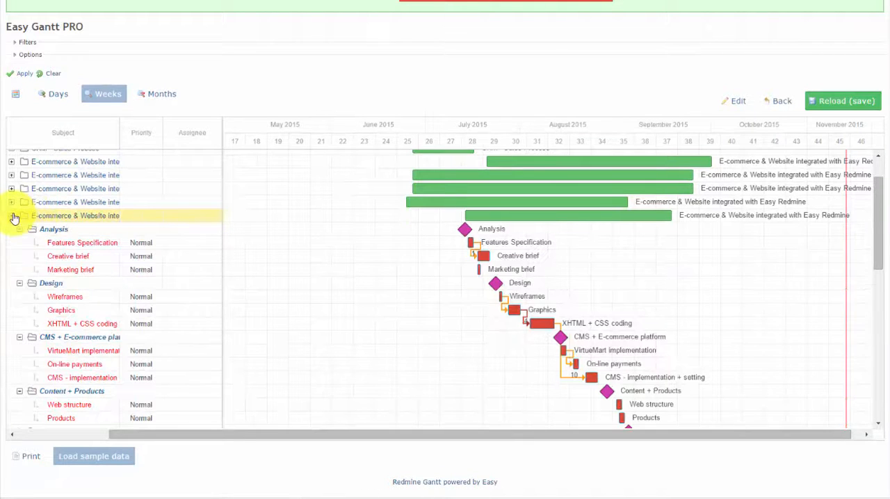
pyautogui.scroll(-3)
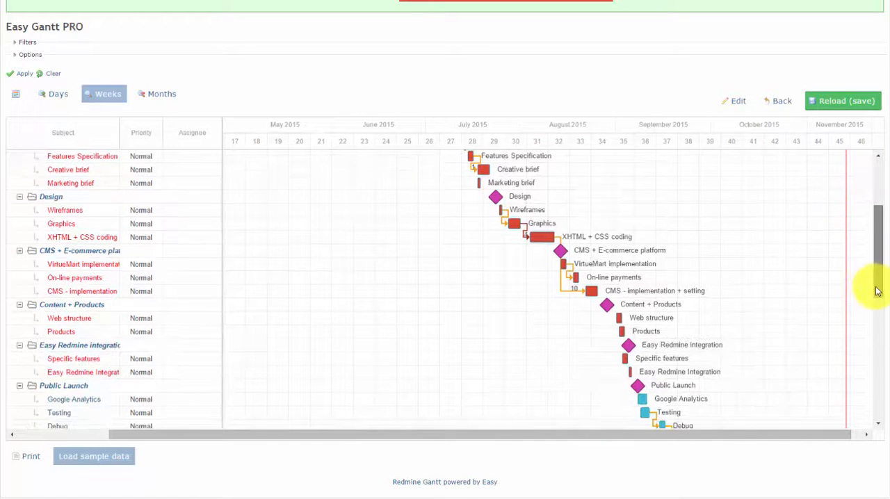